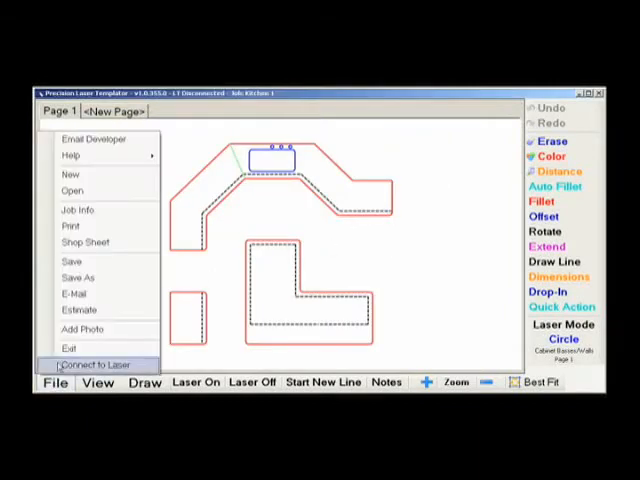
Review the program's version information and version change history from the Help menu
left_click(70, 156)
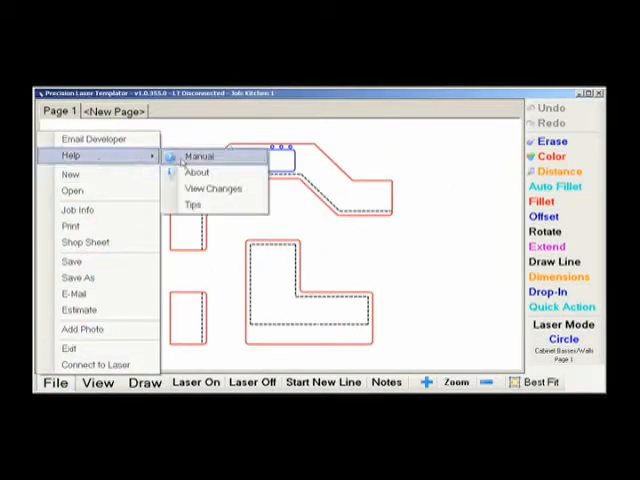
left_click(200, 156)
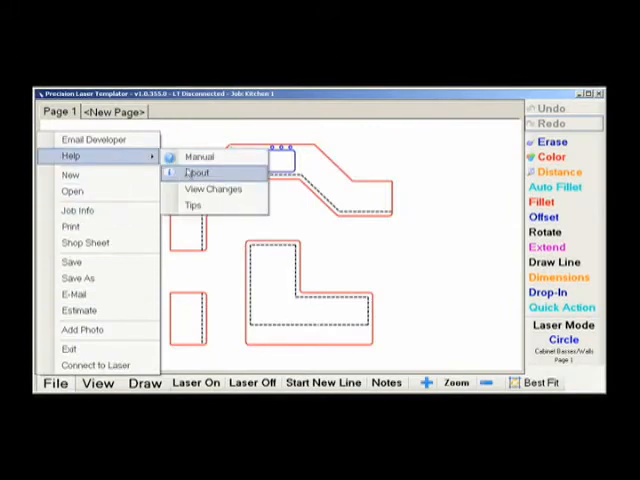
left_click(196, 172)
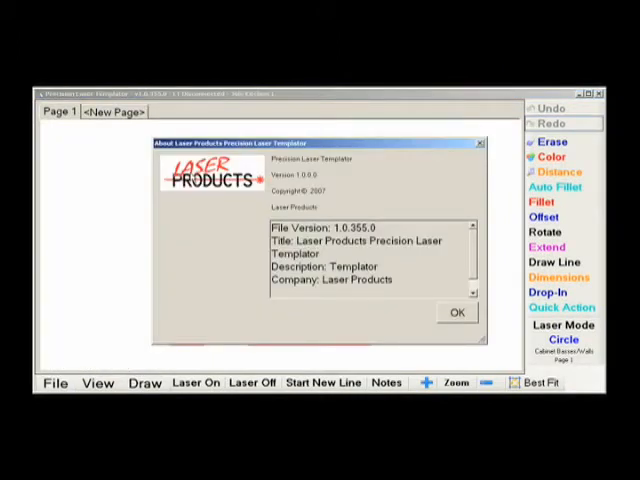
left_click(456, 312)
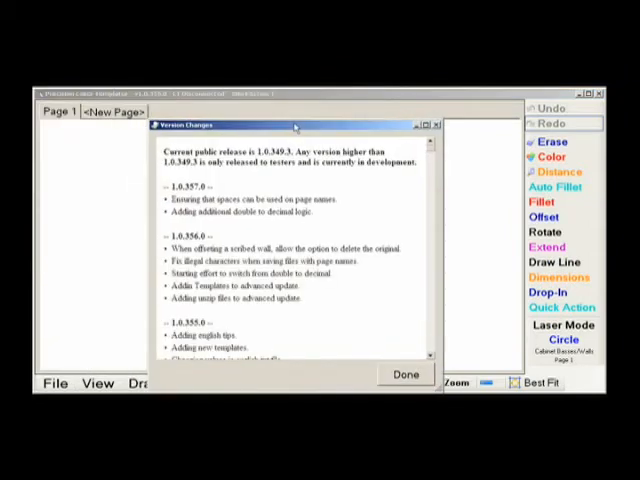
scroll("down", 3)
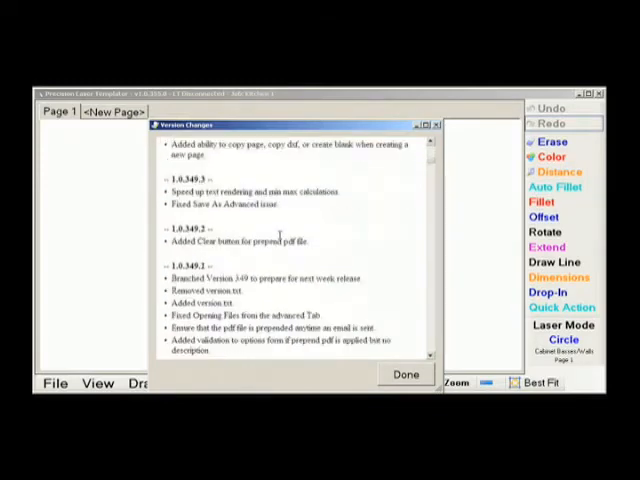
scroll("down", 3)
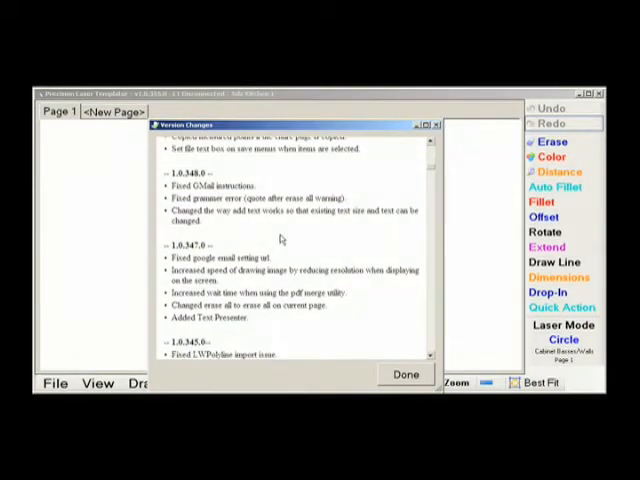
left_click(404, 374)
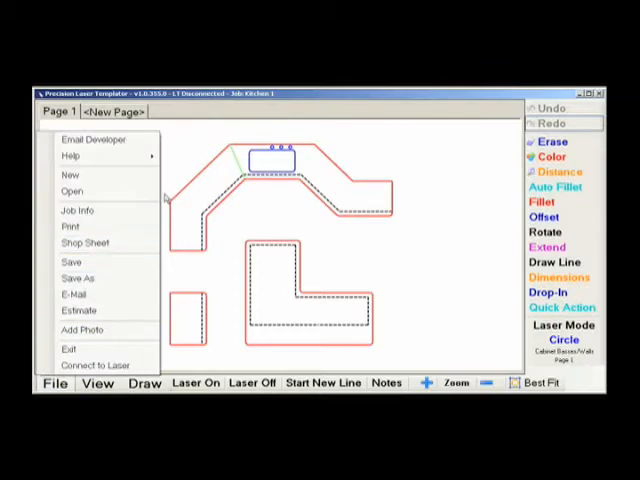
Open the laser kitchen .ddf template from the Desktop through the Hard Drive storage tab
left_click(70, 176)
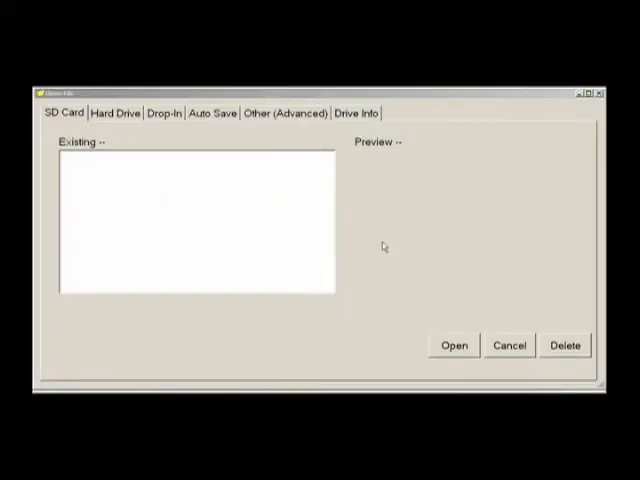
mouse_move(124, 122)
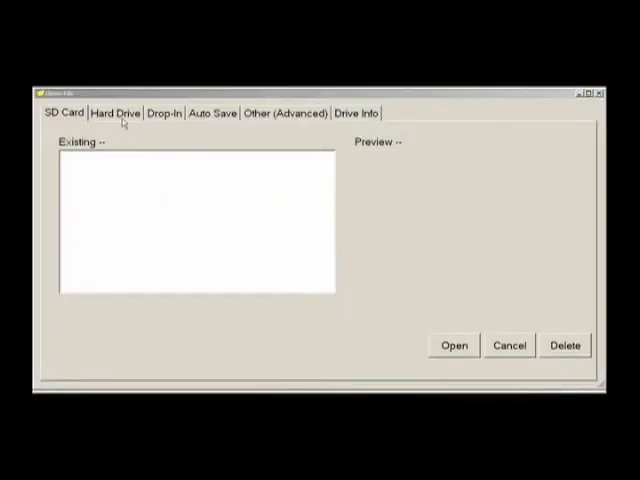
left_click(116, 112)
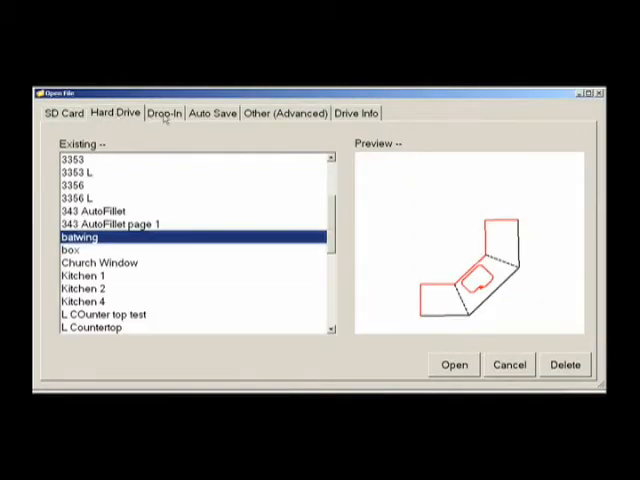
left_click(212, 112)
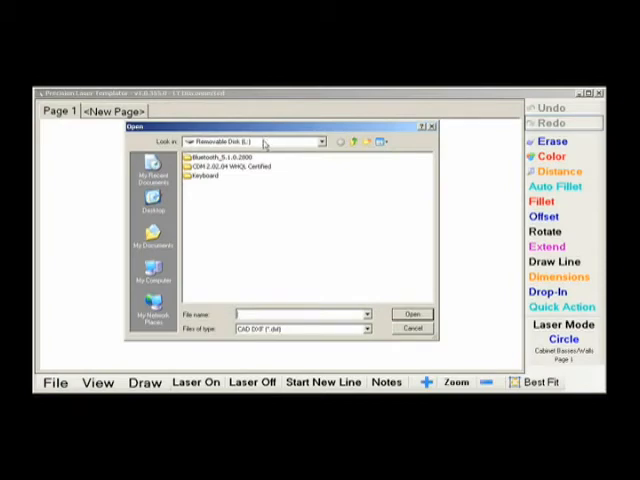
left_click(322, 140)
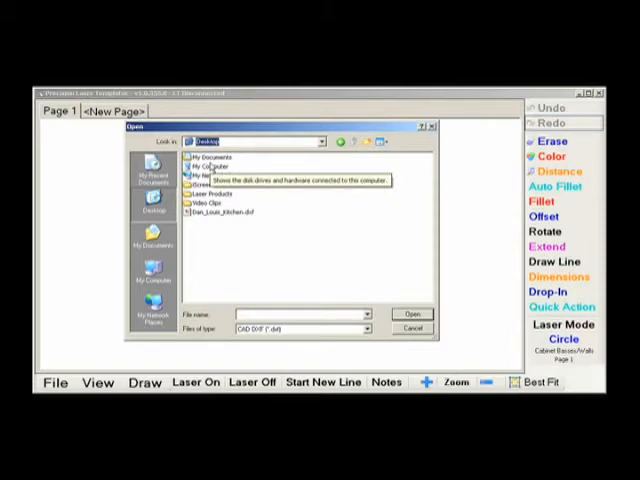
left_click(220, 214)
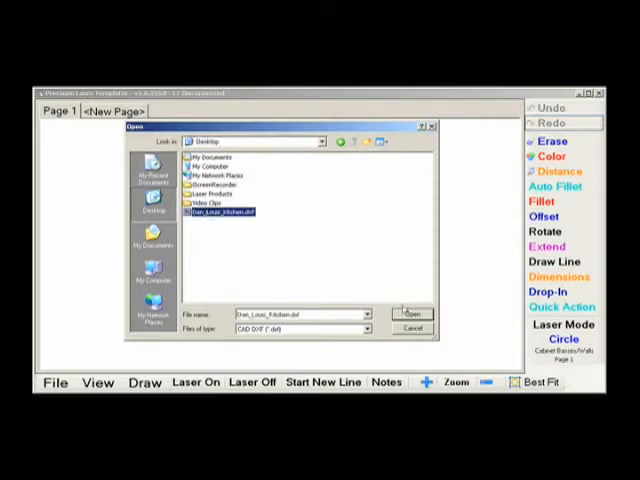
left_click(412, 314)
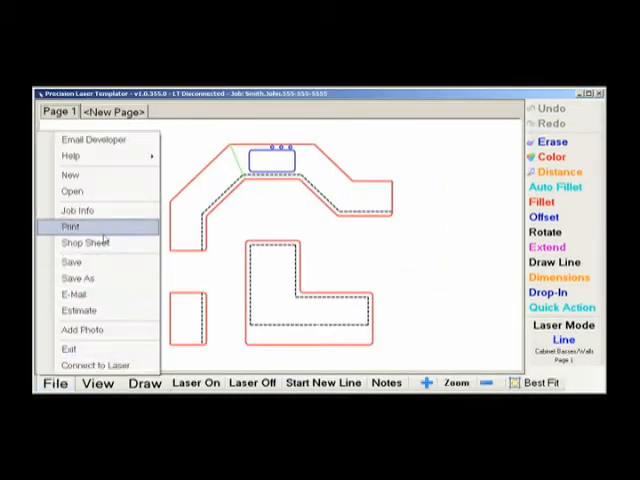
Review the Job Info address, dates, additional items and agreement terms, then close with OK
left_click(80, 210)
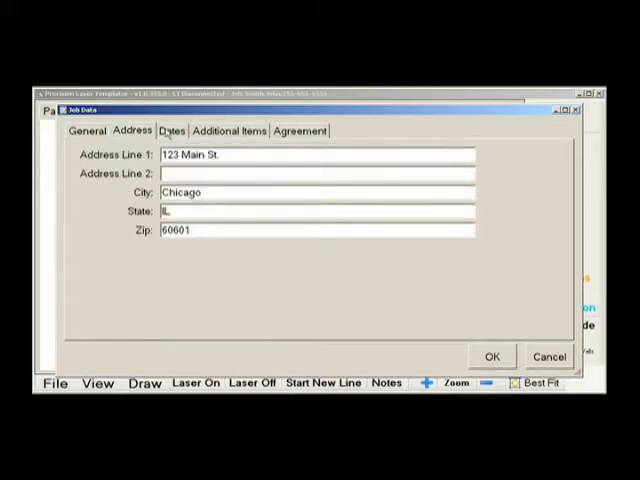
left_click(172, 132)
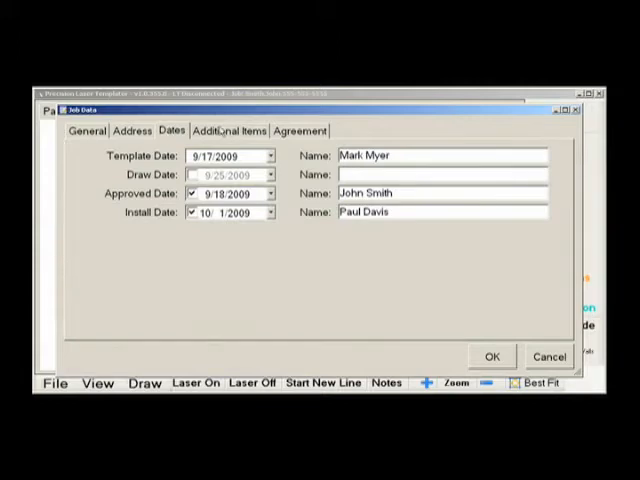
left_click(228, 130)
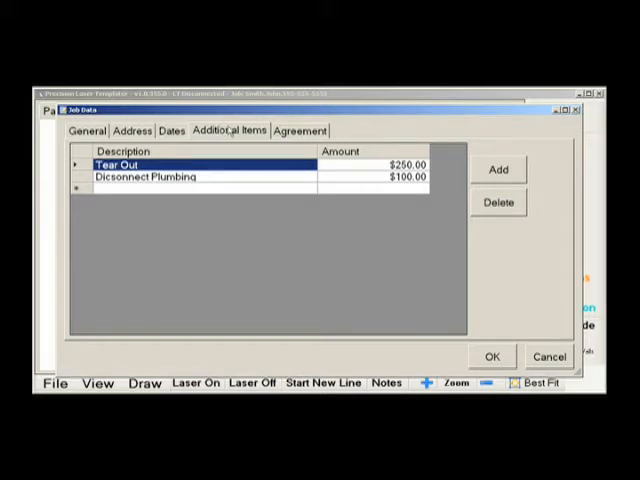
left_click(300, 130)
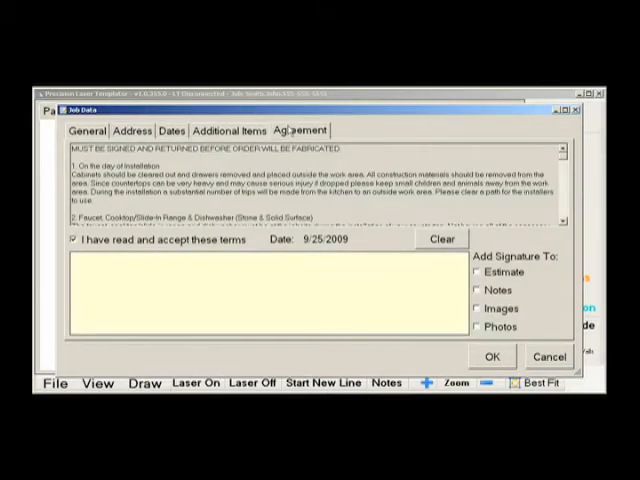
mouse_move(444, 260)
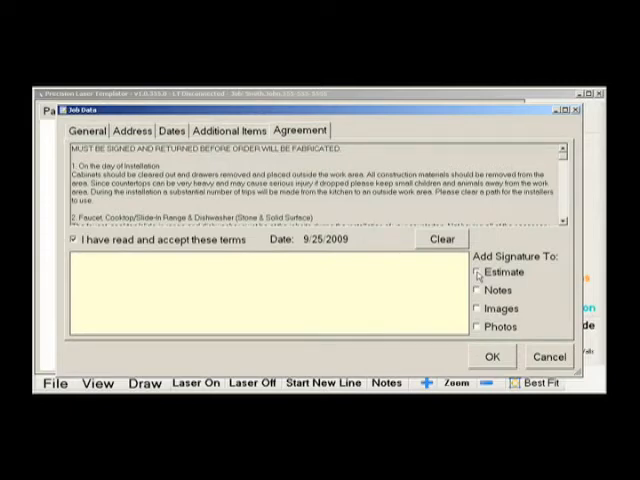
left_click(476, 308)
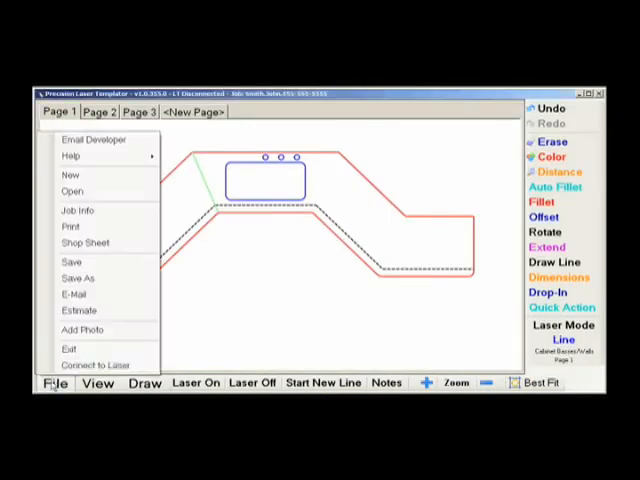
left_click(80, 308)
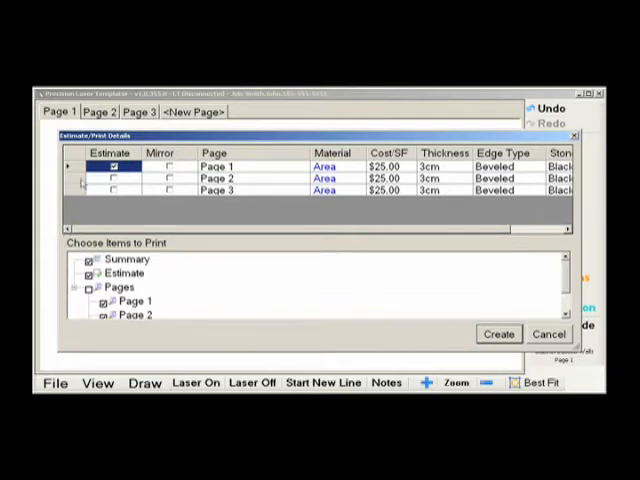
left_click(216, 190)
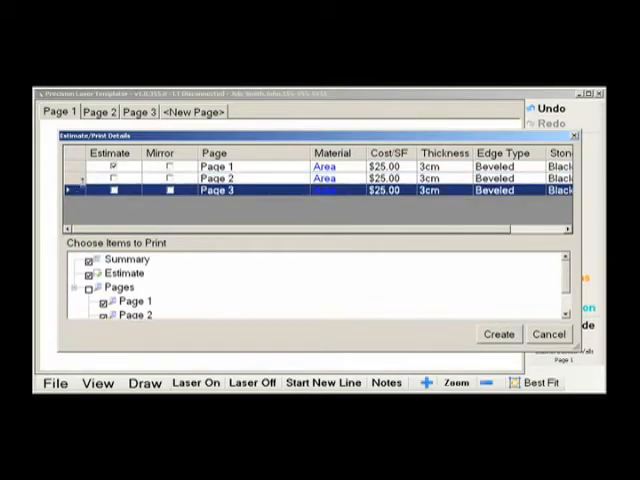
left_click(114, 178)
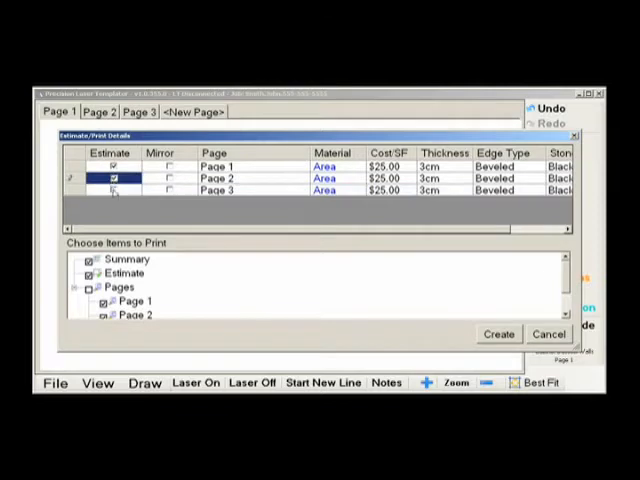
left_click(114, 190)
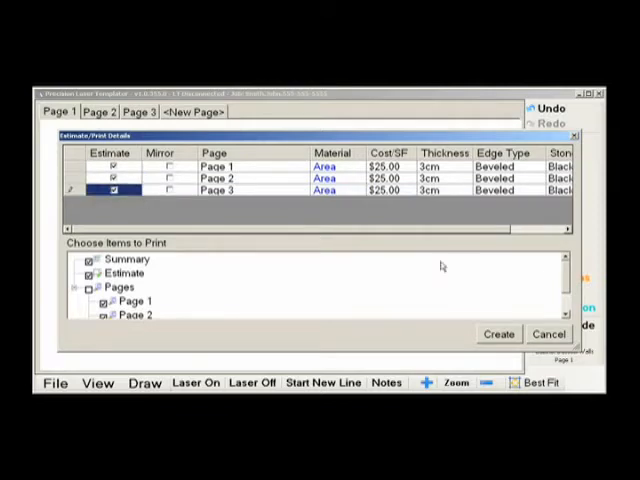
mouse_move(440, 266)
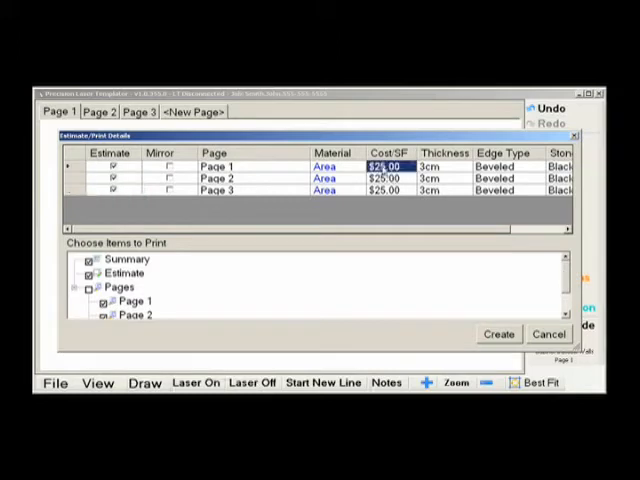
left_click(504, 164)
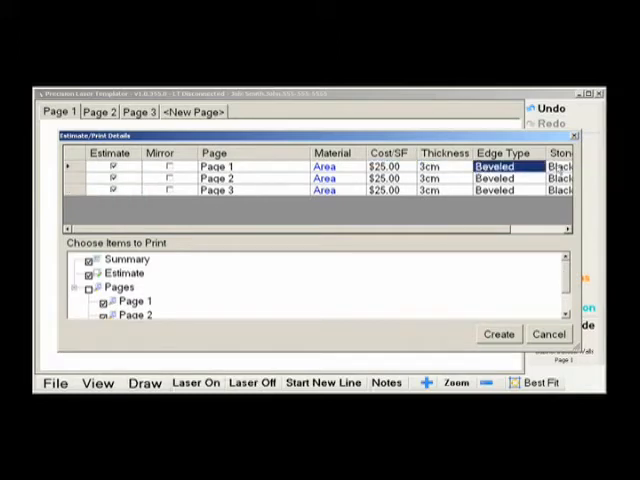
scroll("right", 3)
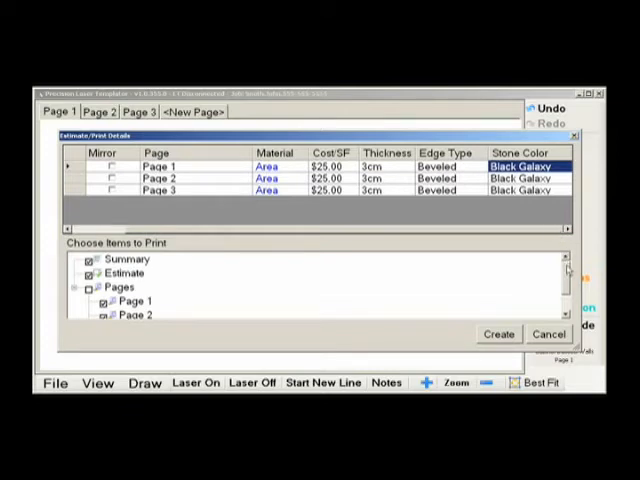
scroll("down", 3)
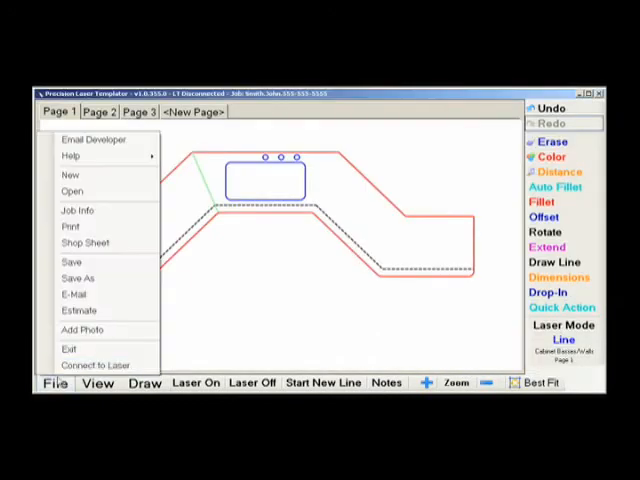
Generate the estimate for all three pages as a PDF via File > Estimate and Create
left_click(80, 310)
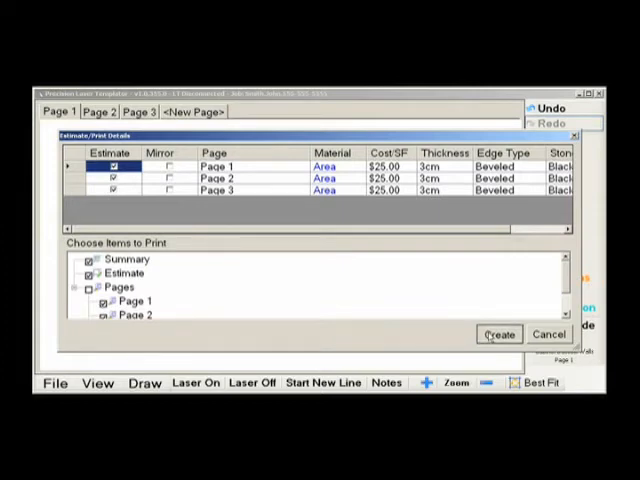
left_click(500, 334)
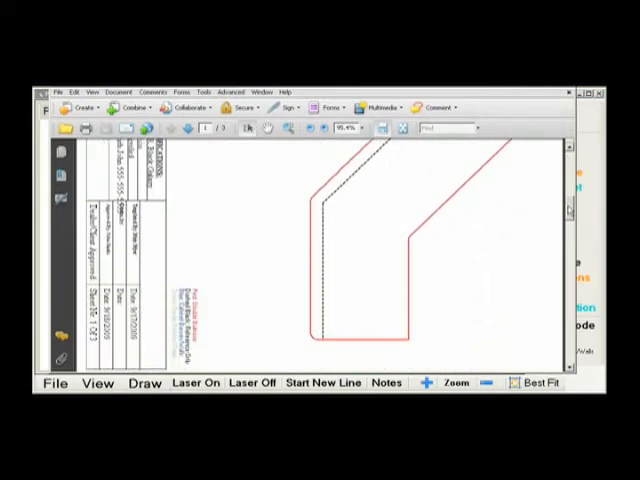
Scroll through the generated estimate PDF in Acrobat before closing it
scroll("down", 3)
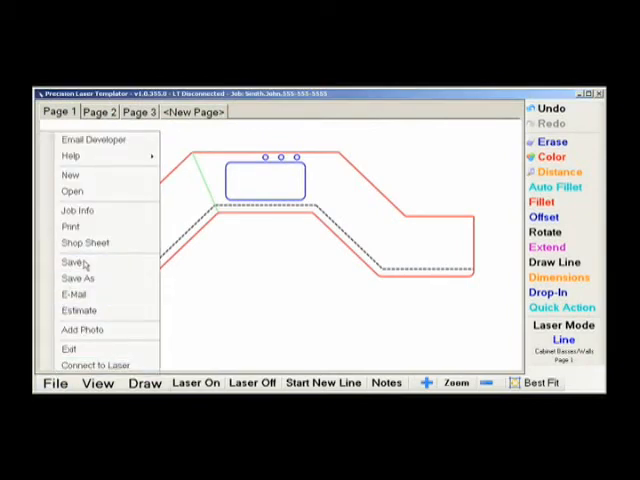
Name the job file after the customer, 'Smith.John.555-55-5555', in the Hard Drive save dialog
left_click(72, 262)
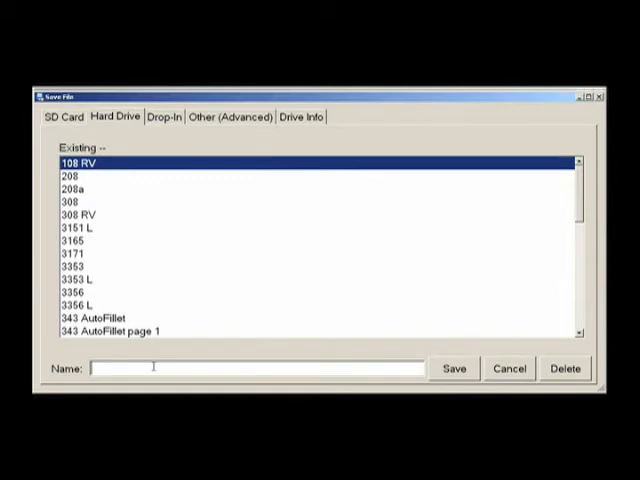
type("Smith.")
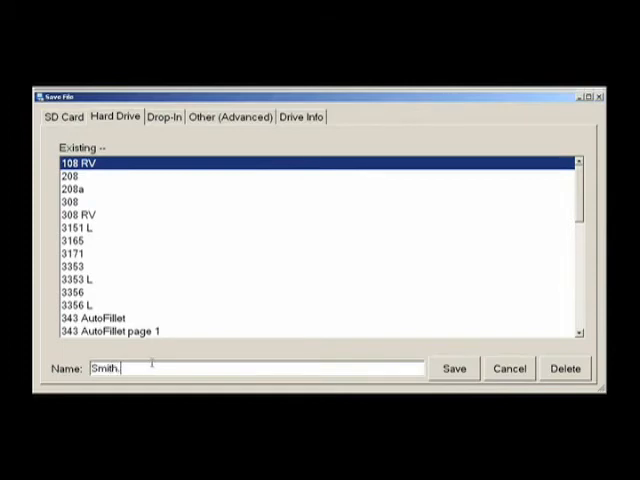
type("John.")
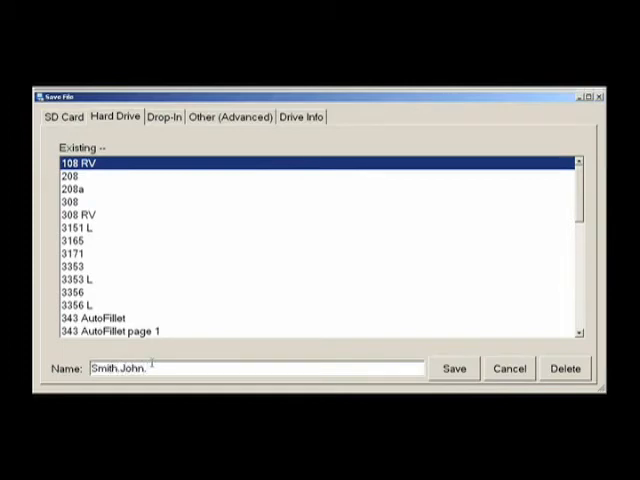
type("555-55")
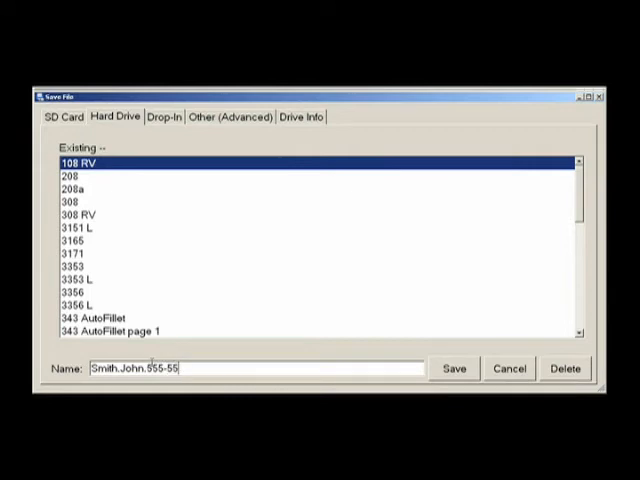
type("-555")
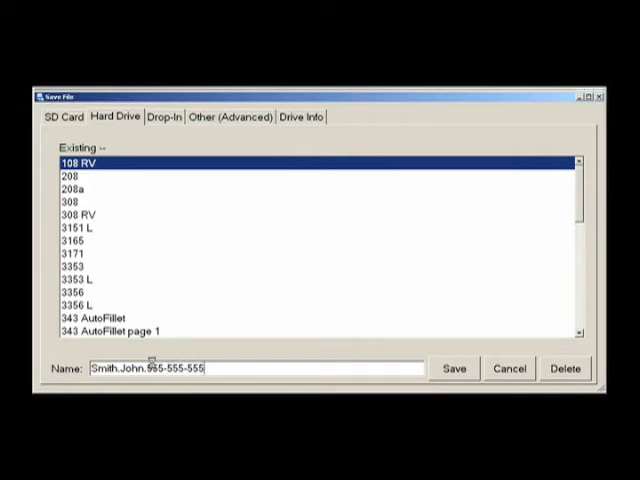
type("5")
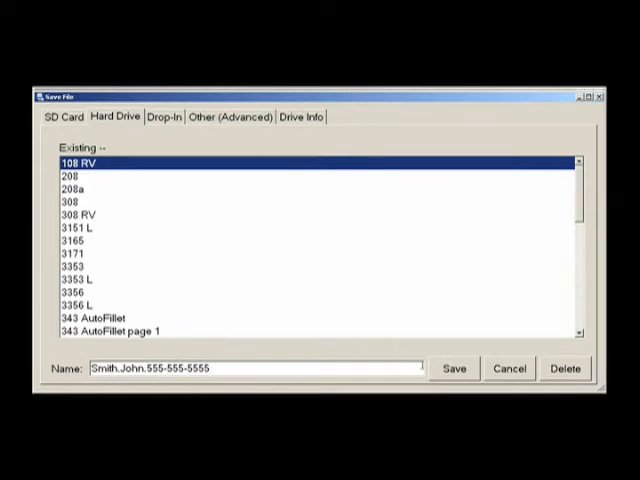
mouse_move(438, 368)
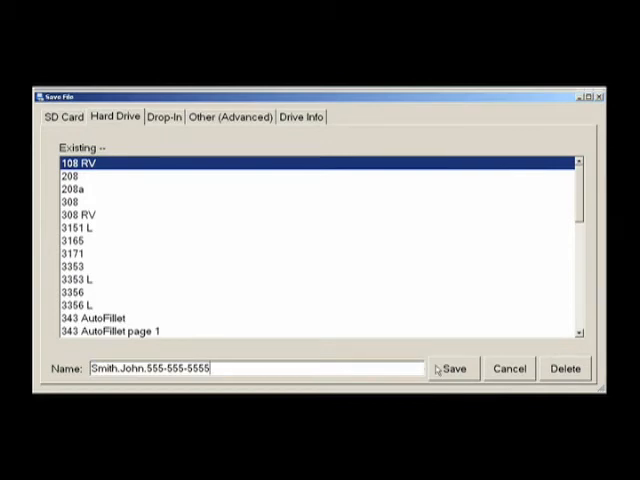
mouse_move(412, 356)
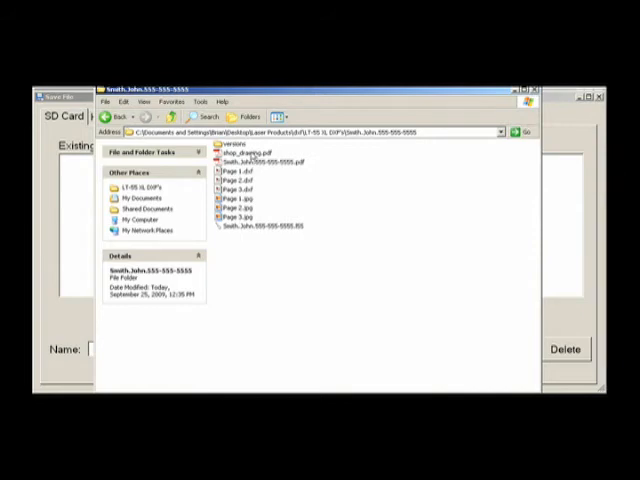
mouse_move(256, 172)
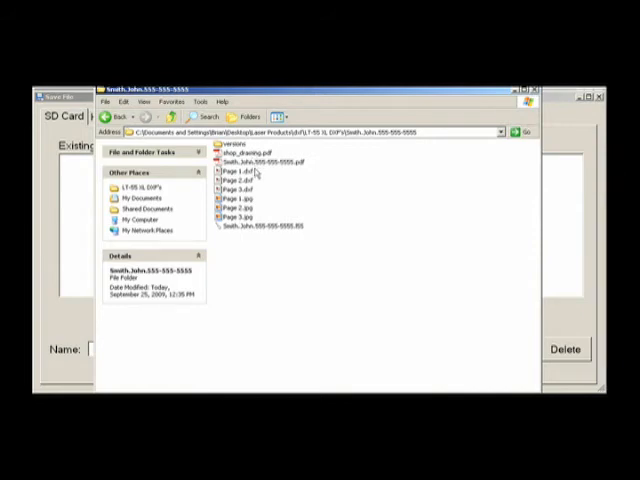
Check the shop_drawing.pdf, job PDF and page drawing files in the saved job folder
left_click(248, 156)
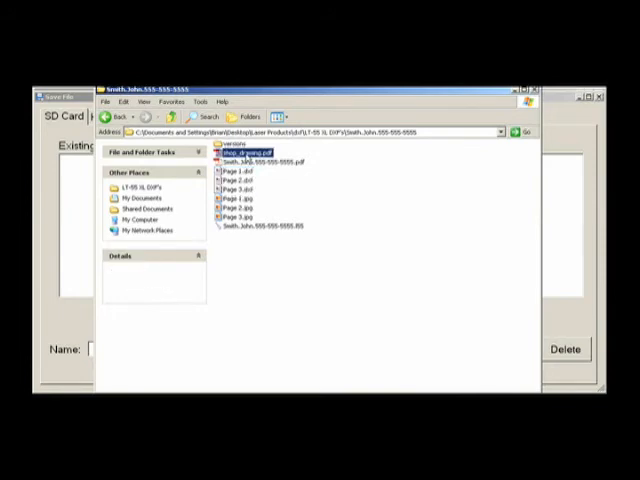
left_click(264, 162)
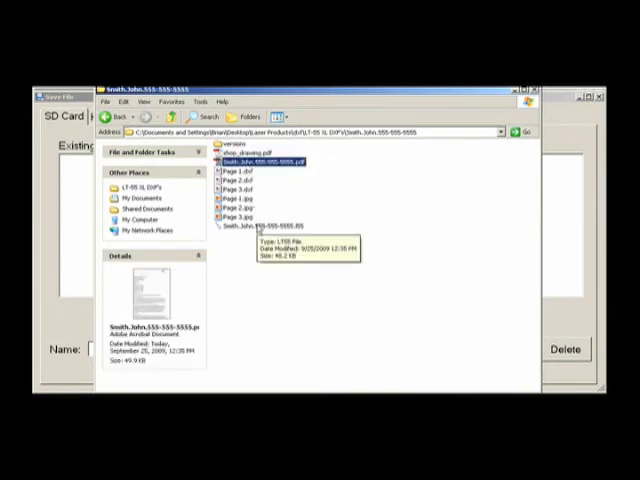
left_click(264, 224)
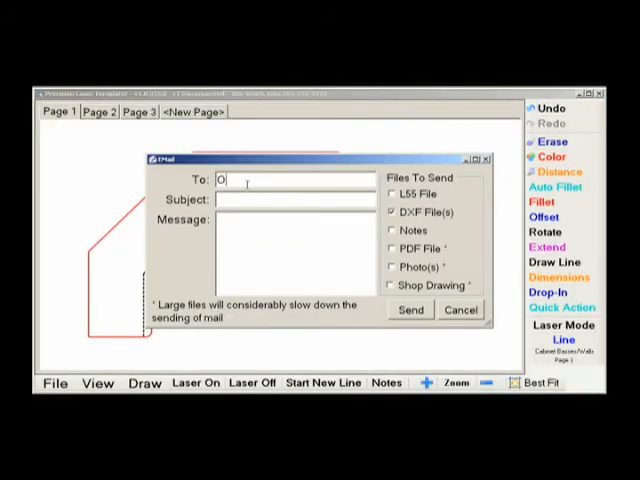
Address the email to the granite office, subject 'Job From John's House', and tick the job files and notes to send
type("ffice@ABC_Granite.com")
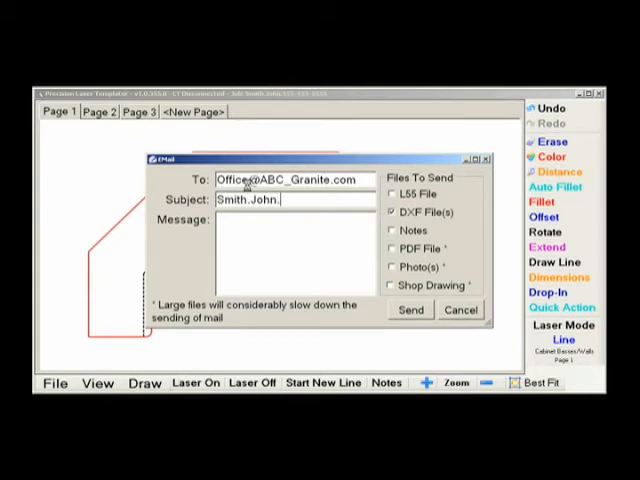
type(".555-555-5555")
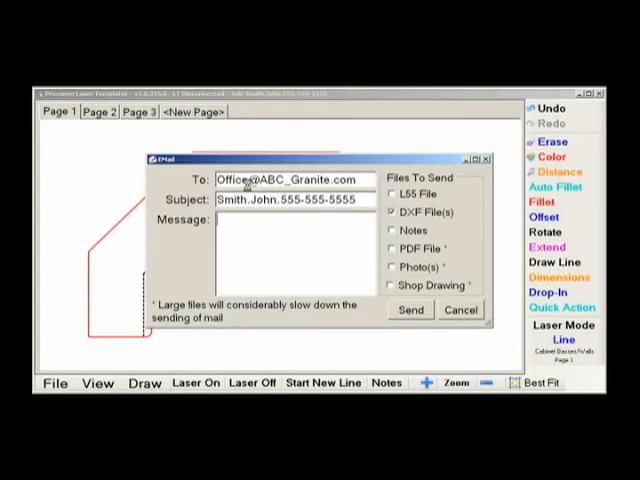
type("Job F")
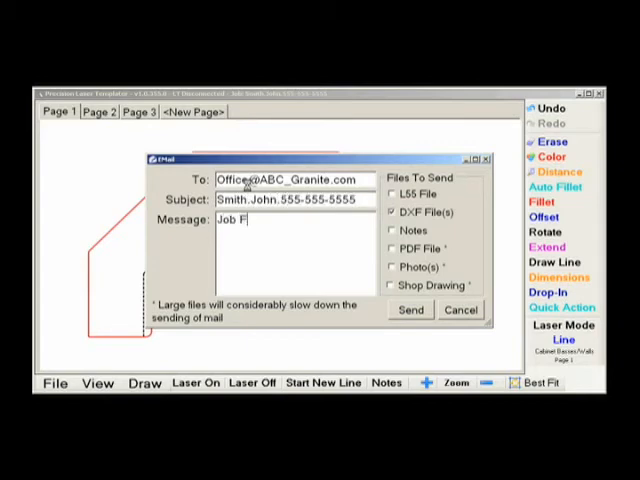
type("rom John's")
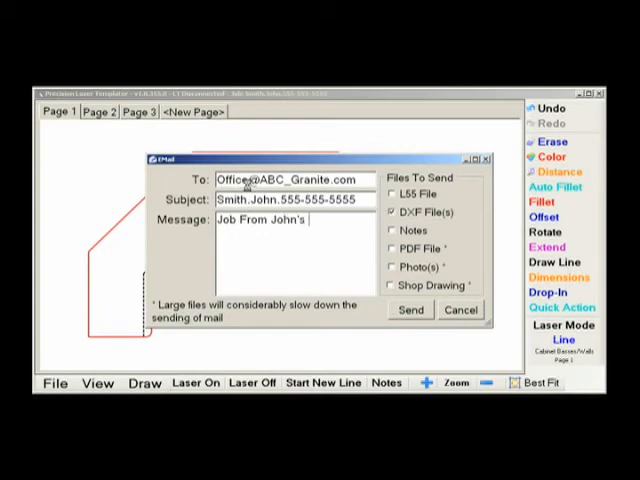
type("House")
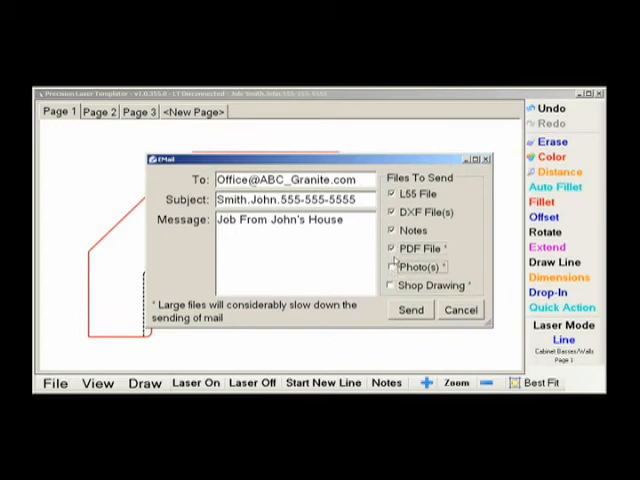
left_click(390, 248)
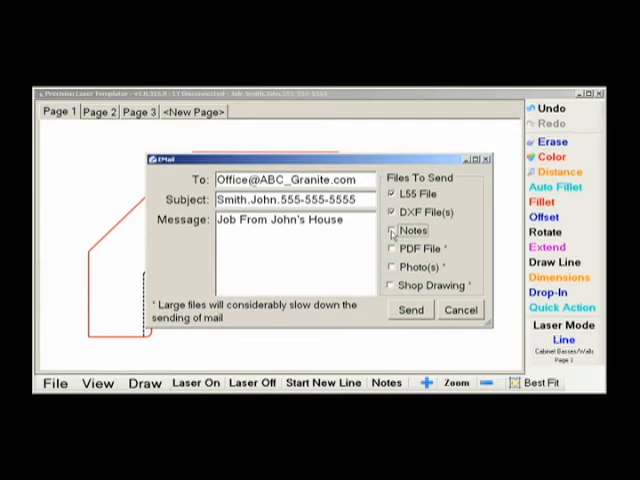
left_click(460, 308)
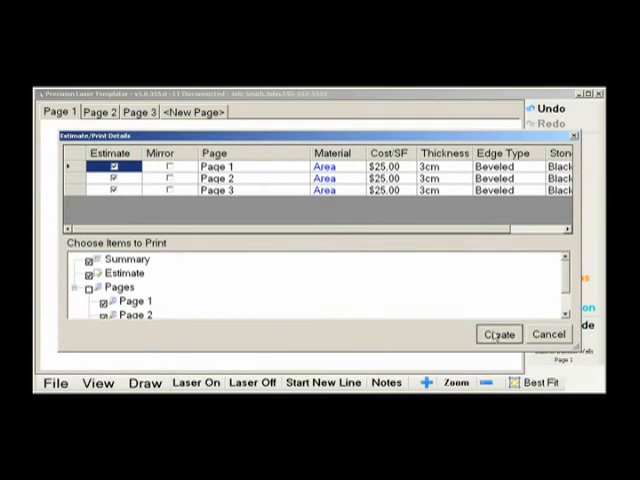
Create the Excel estimate spreadsheet for all pages and scroll to its Grand Total
left_click(498, 334)
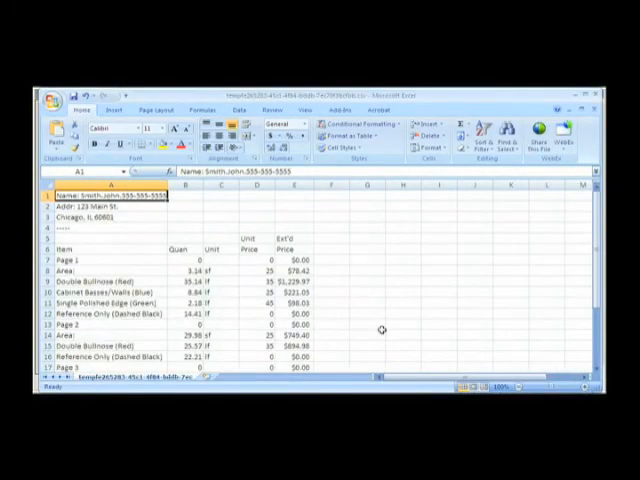
scroll("down", 3)
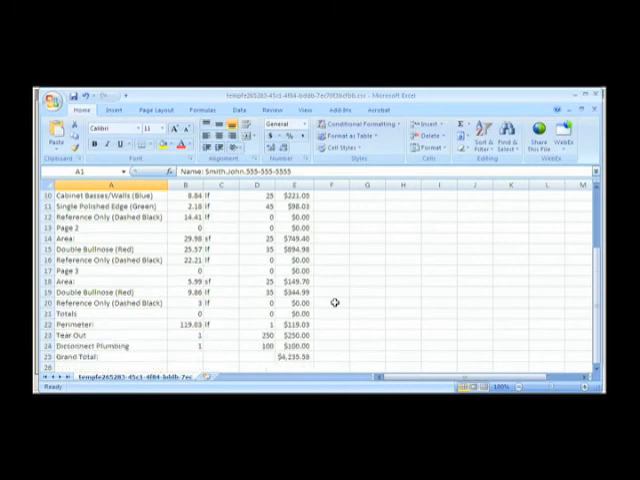
scroll("up", 3)
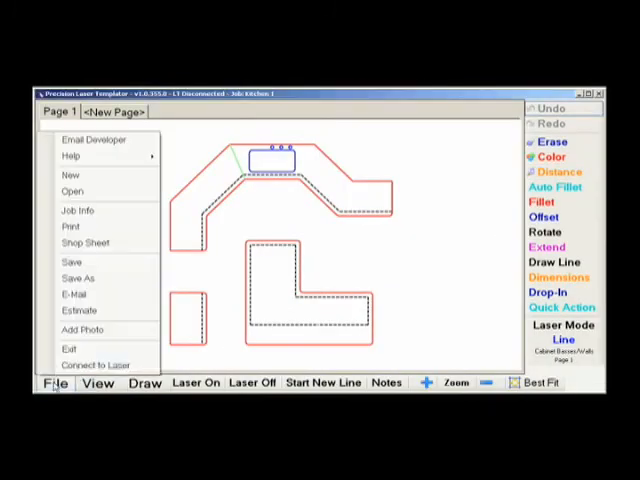
View the stored kitchen cabinet photo in the Add Photo window, then close it with Done
left_click(84, 328)
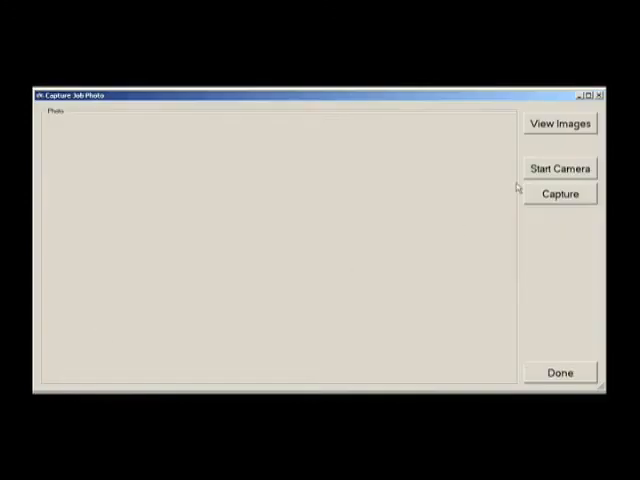
mouse_move(558, 176)
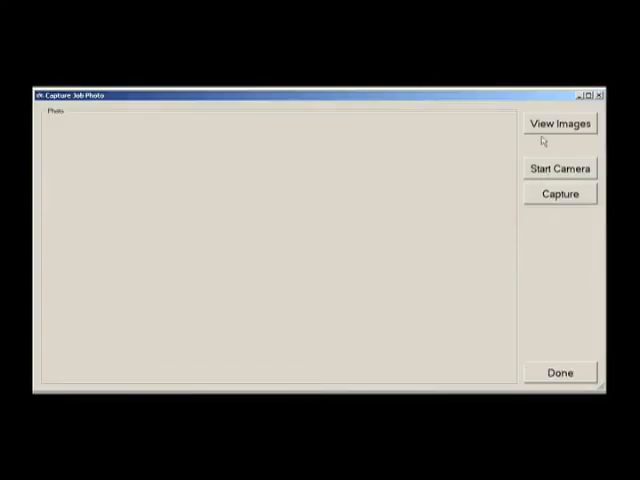
left_click(560, 122)
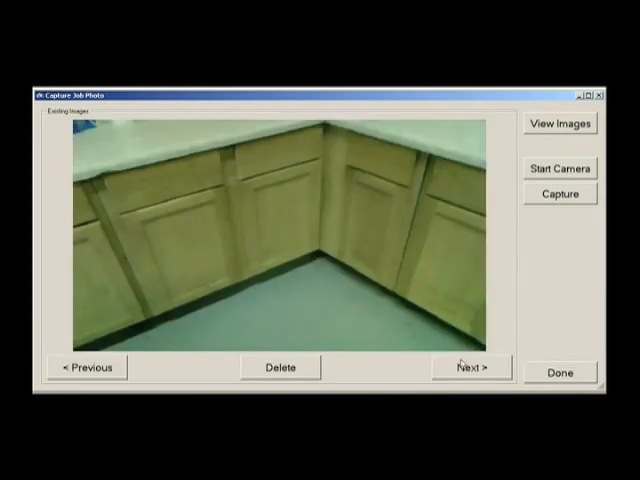
left_click(280, 368)
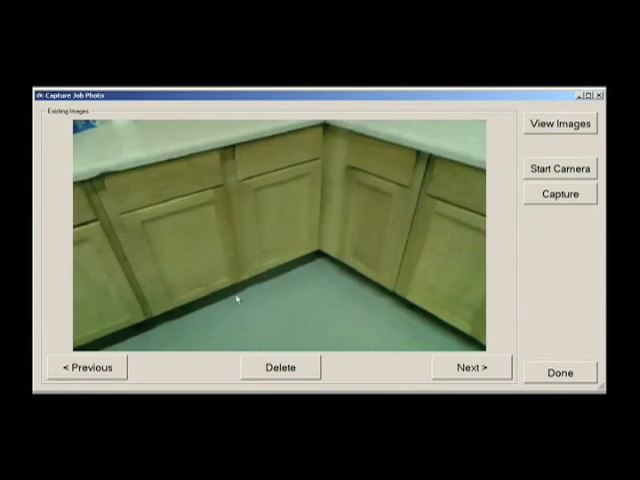
left_click(280, 368)
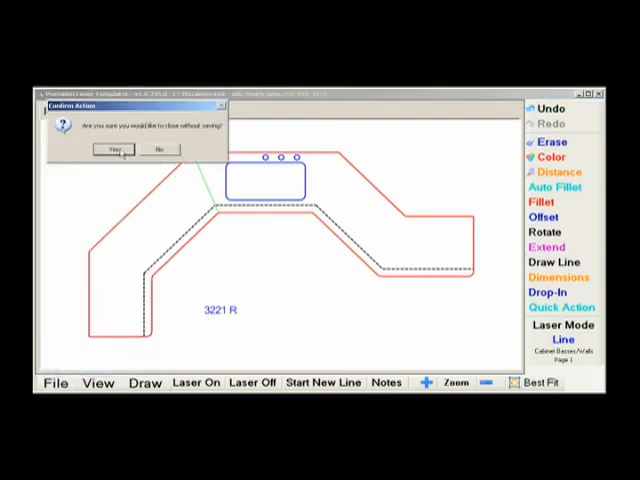
Confirm closing the drawing without saving, leaving a blank template page
left_click(112, 150)
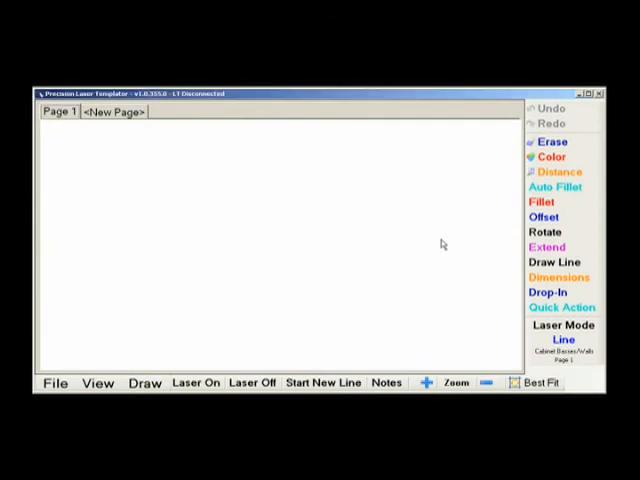
mouse_move(208, 104)
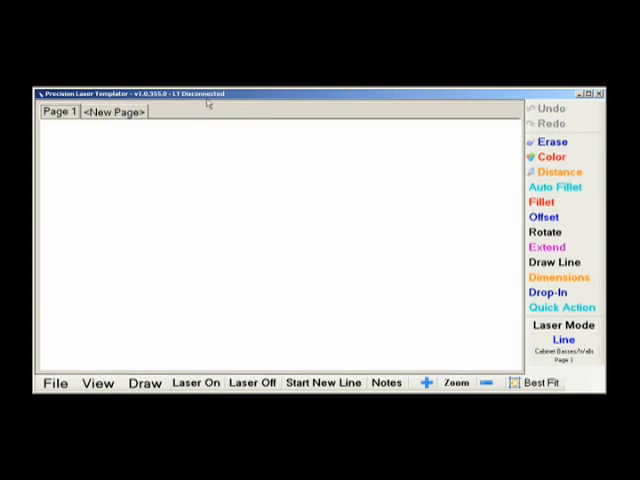
mouse_move(216, 104)
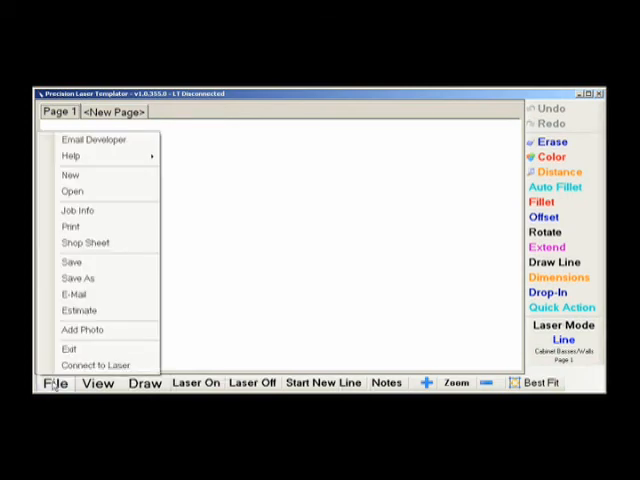
mouse_move(96, 364)
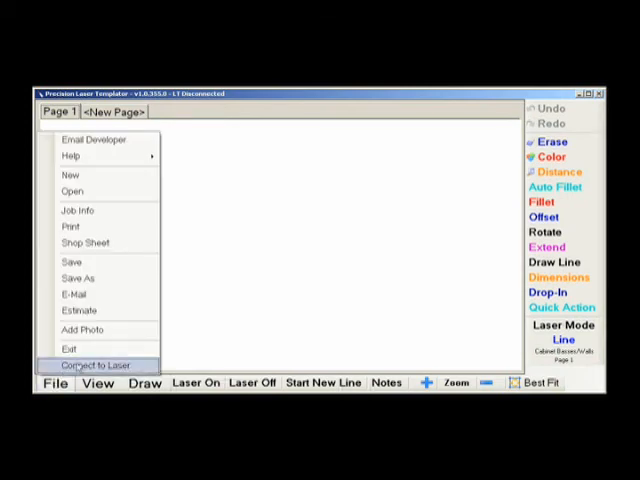